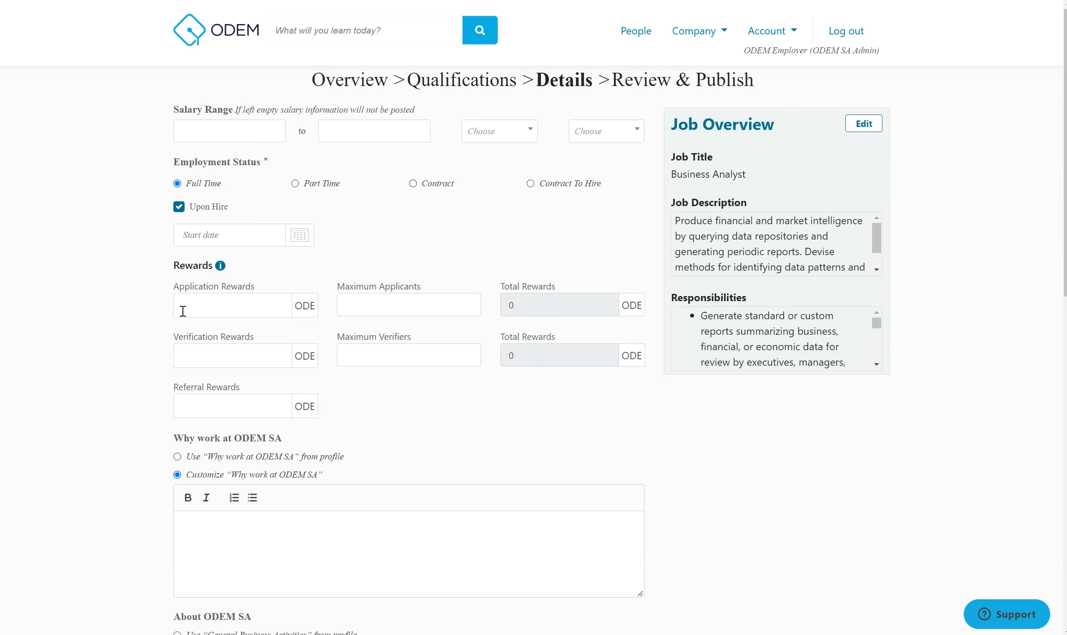
pyautogui.moveTo(277, 288)
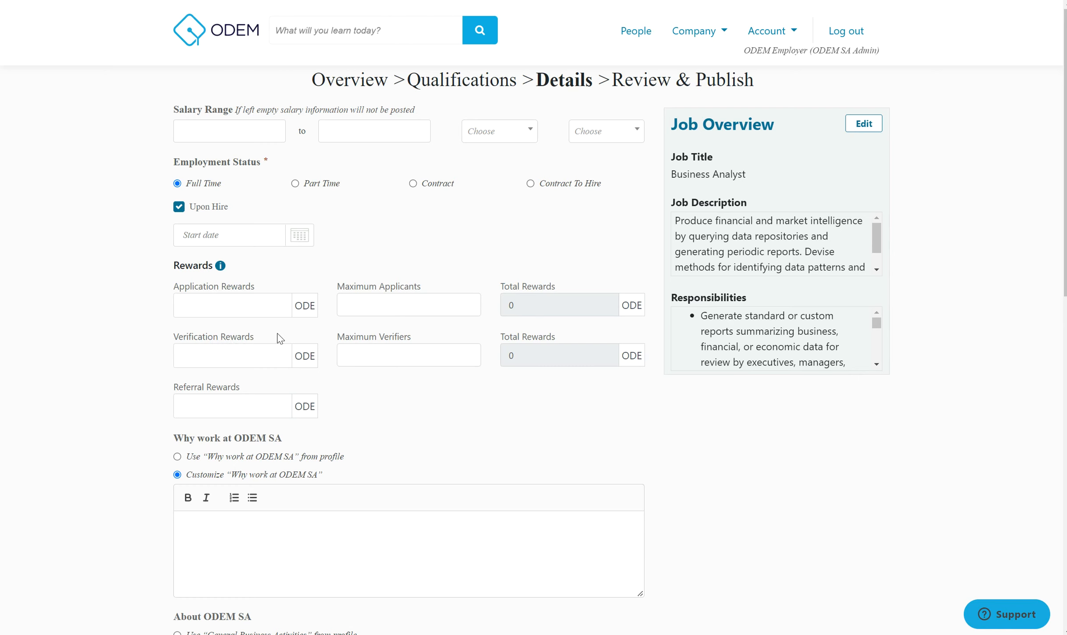
pyautogui.moveTo(264, 389)
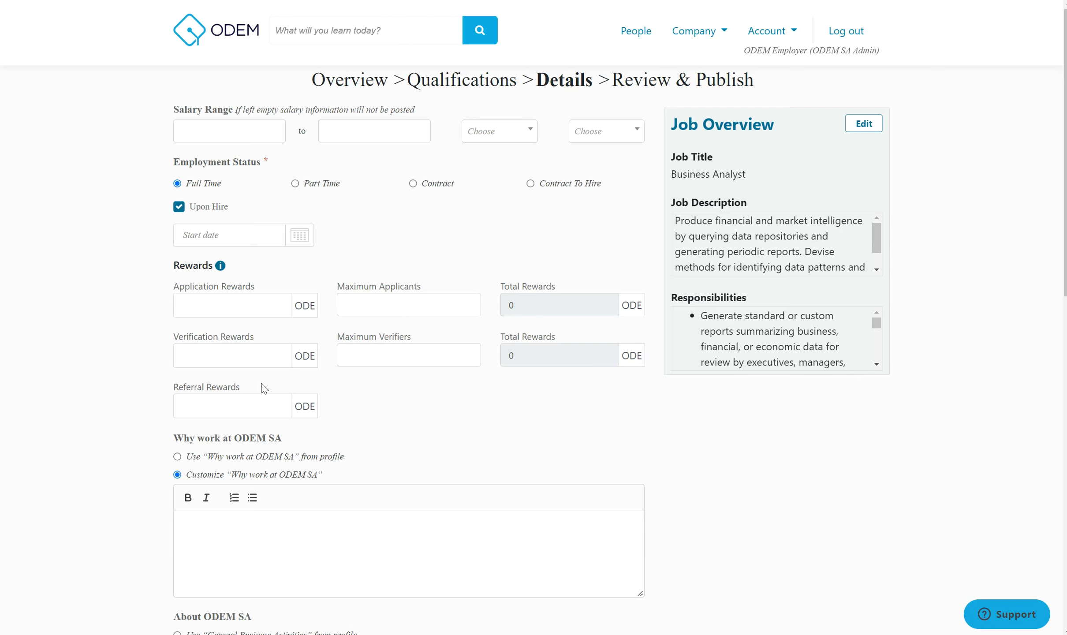
pyautogui.moveTo(262, 344)
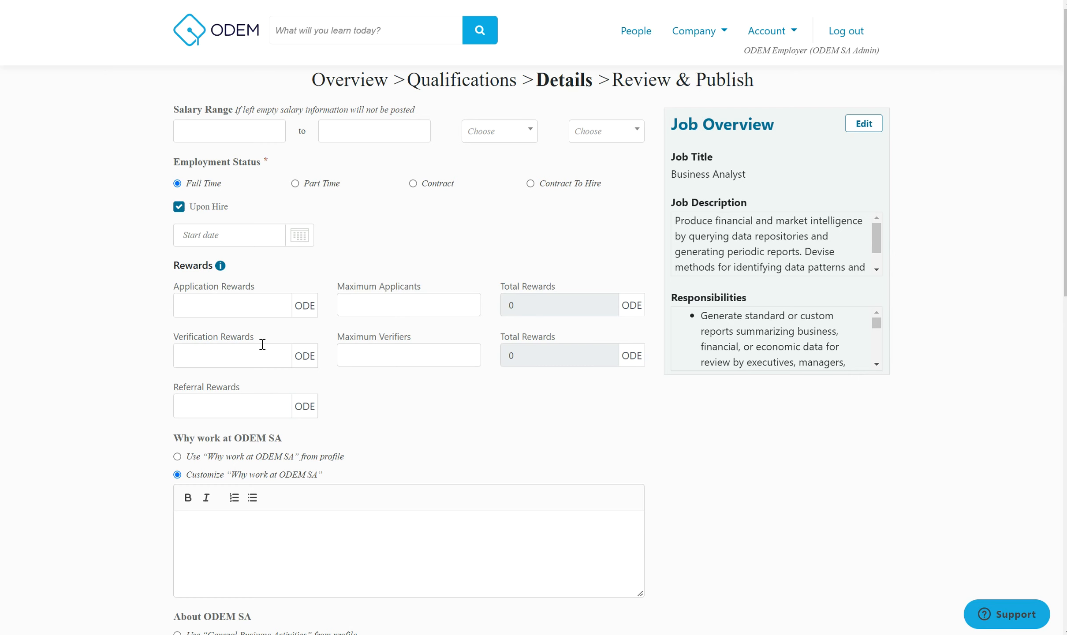
pyautogui.moveTo(261, 305)
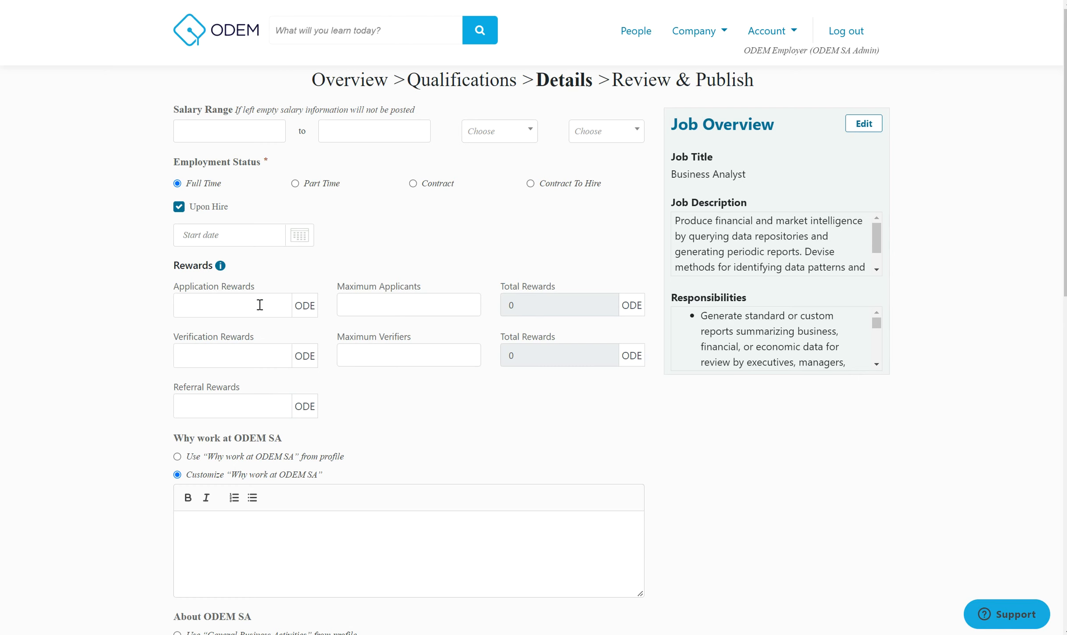
pyautogui.moveTo(189, 339)
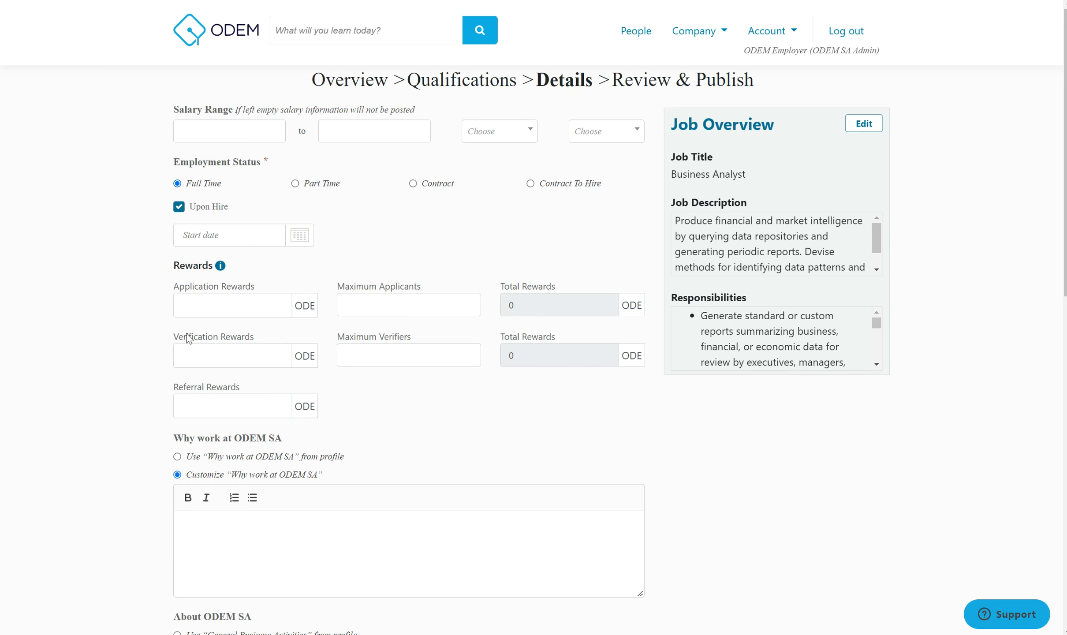
pyautogui.moveTo(189, 382)
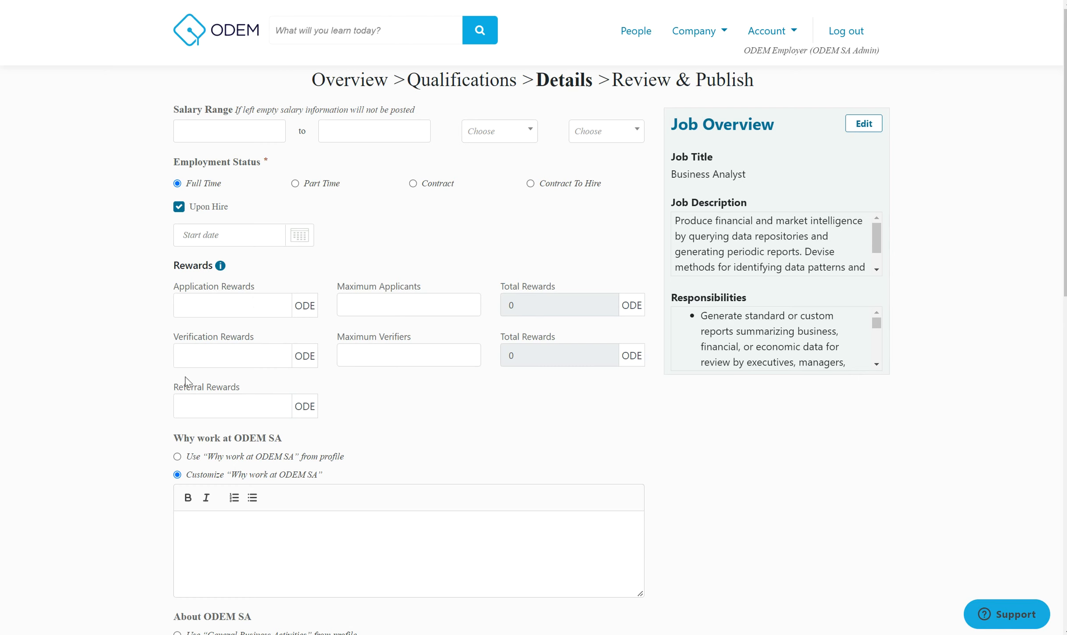
pyautogui.moveTo(467, 230)
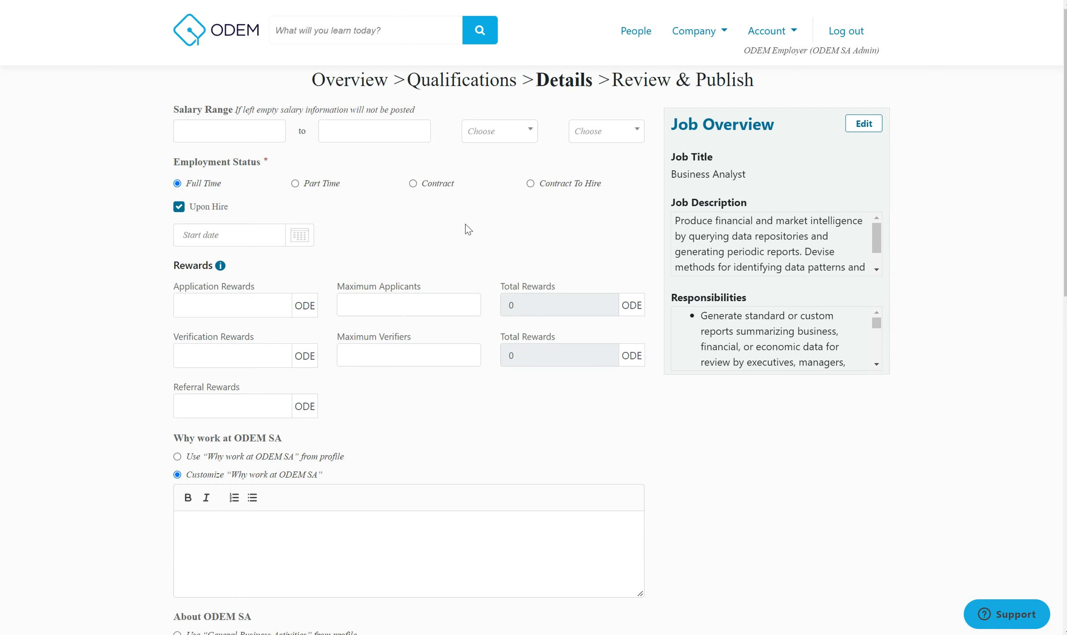
pyautogui.moveTo(616, 104)
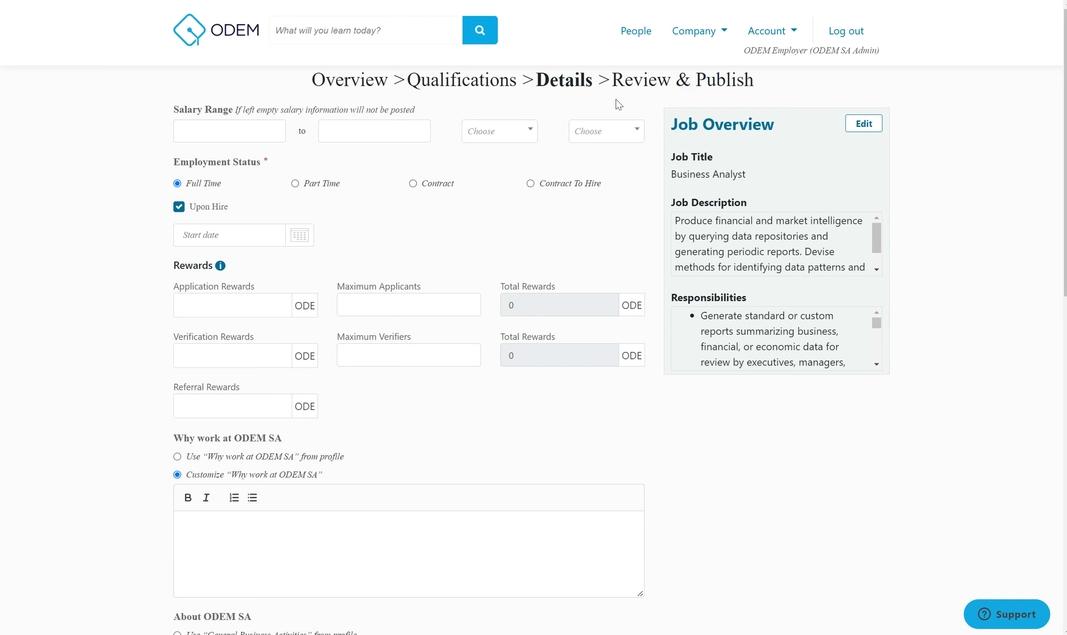
pyautogui.moveTo(517, 75)
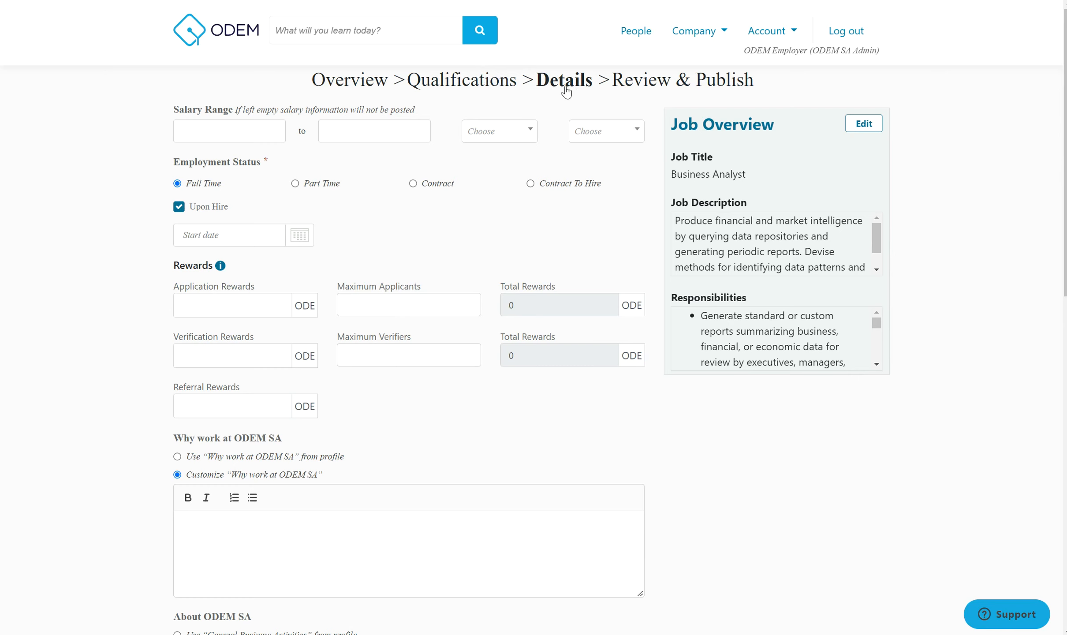
pyautogui.moveTo(296, 282)
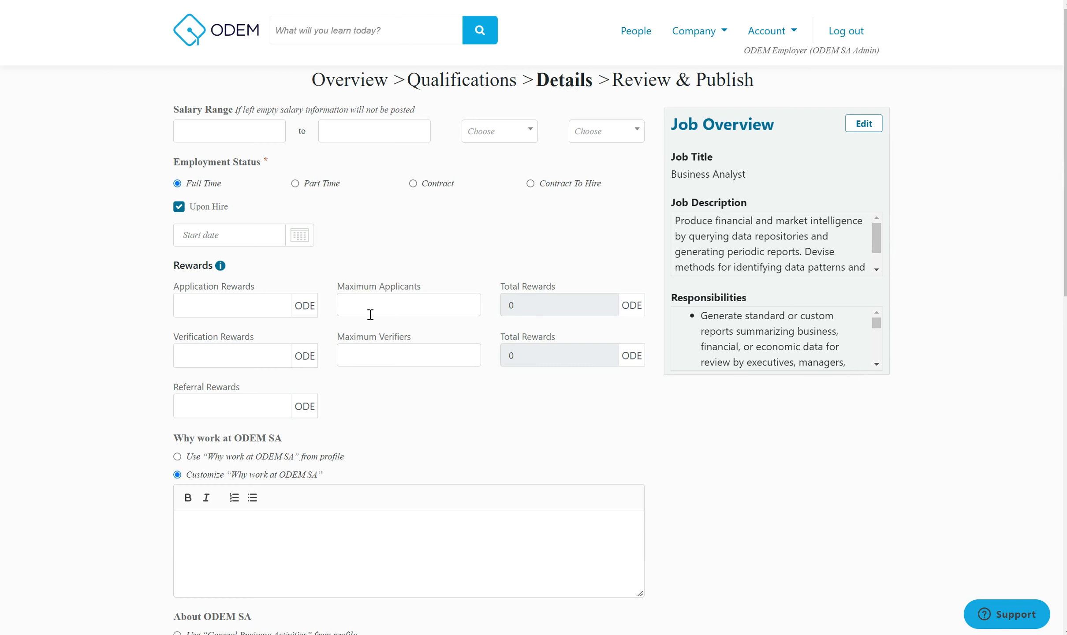
pyautogui.moveTo(312, 386)
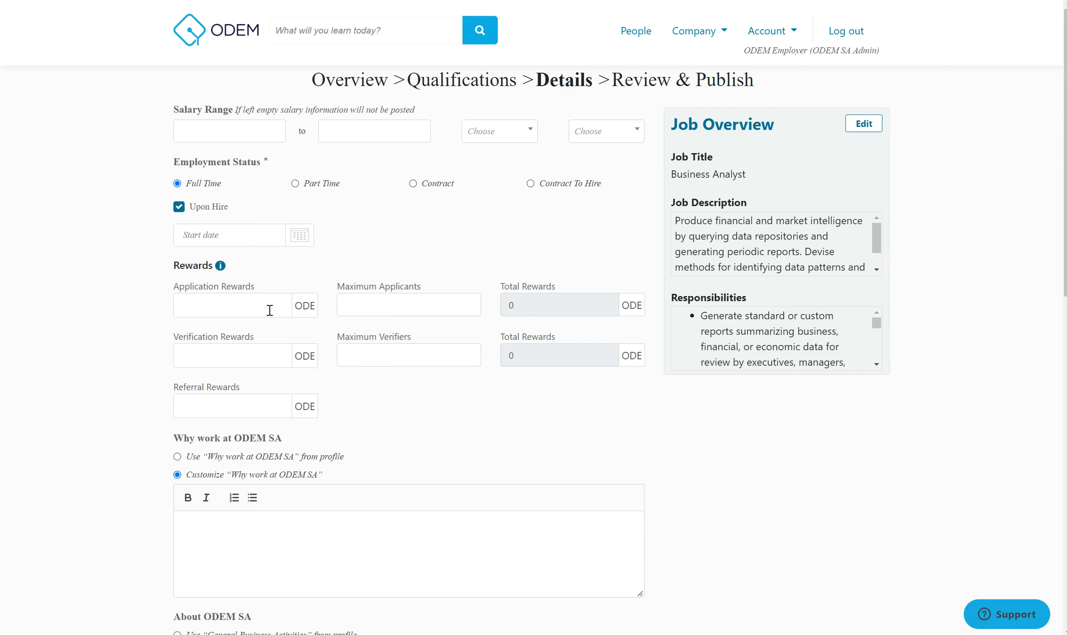
# Enter 15, 17 and 20 ODE rewards, 3 applicants and 2 verifiers, giving totals 45 and 34
pyautogui.write('15')
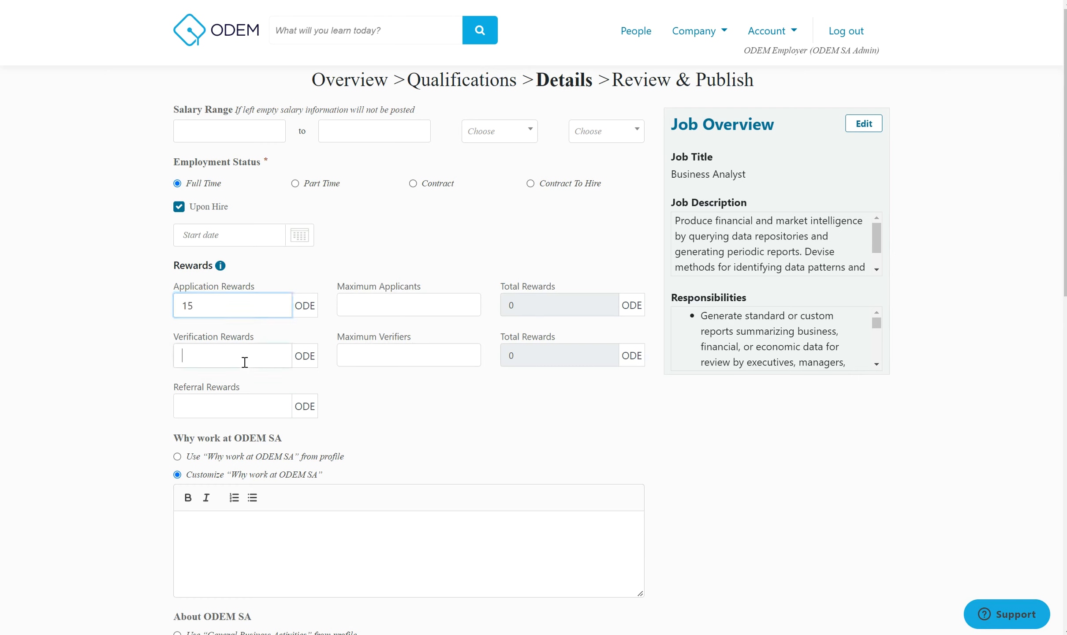
pyautogui.write('17')
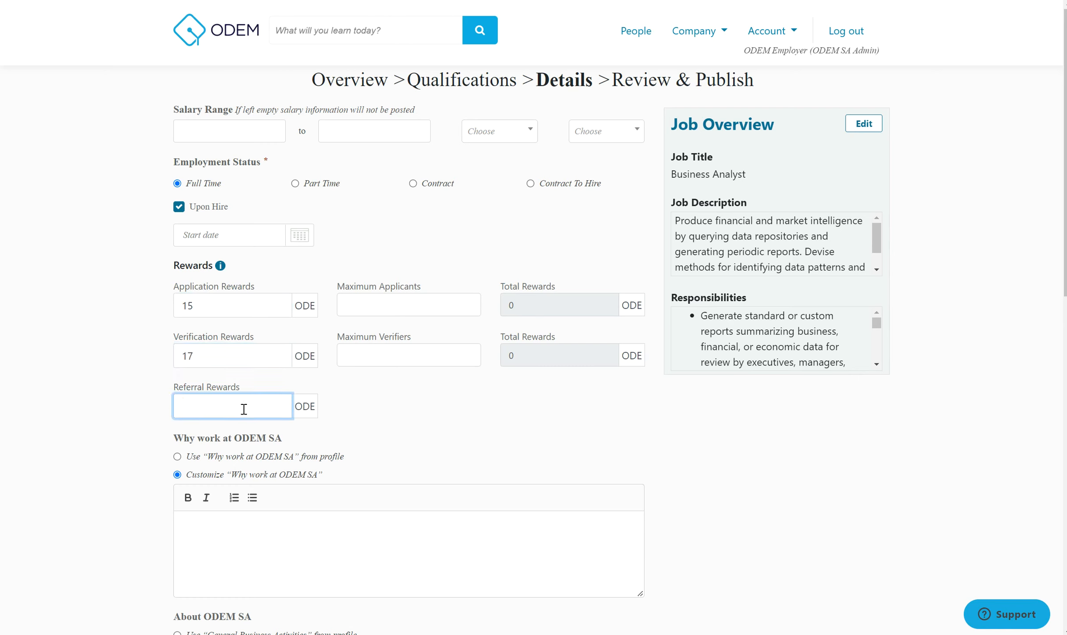
pyautogui.write('20')
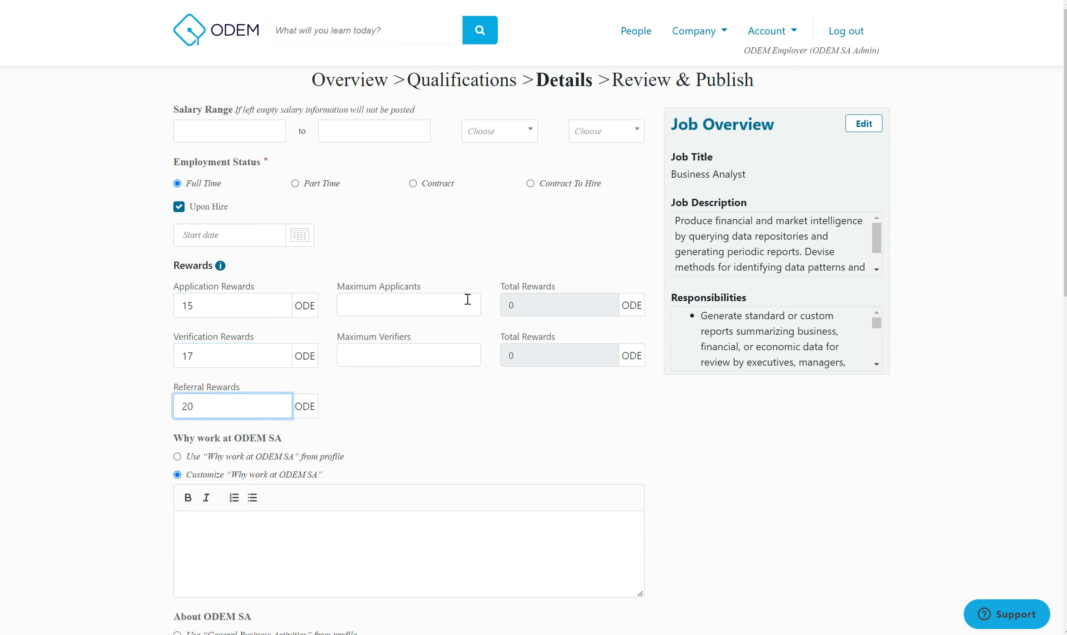
pyautogui.write('3')
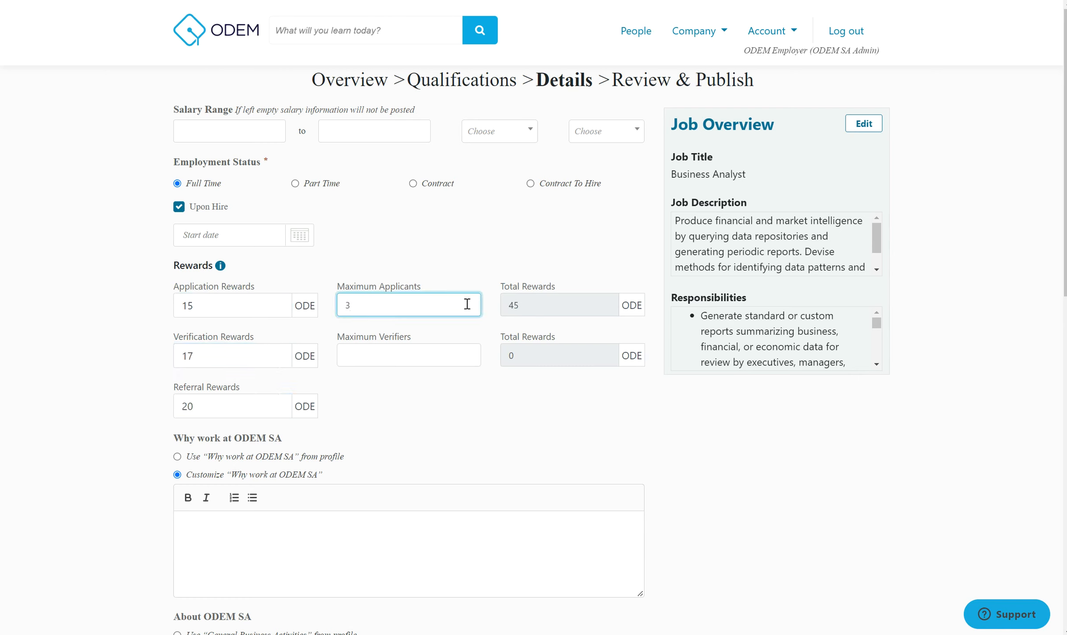
pyautogui.write('2')
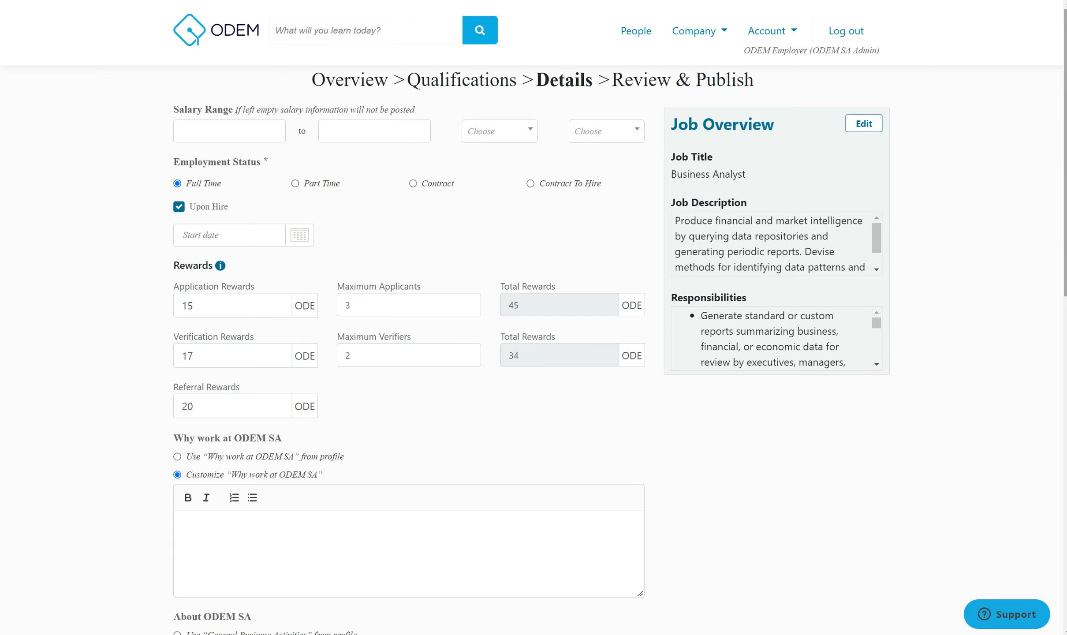
pyautogui.scroll(-3)
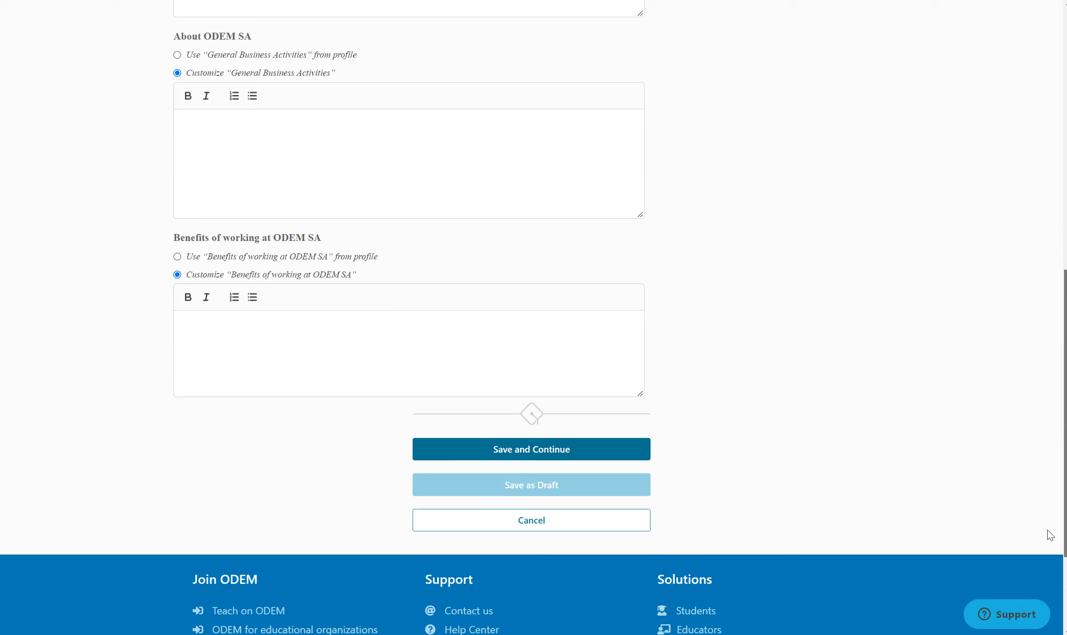
pyautogui.scroll(-3)
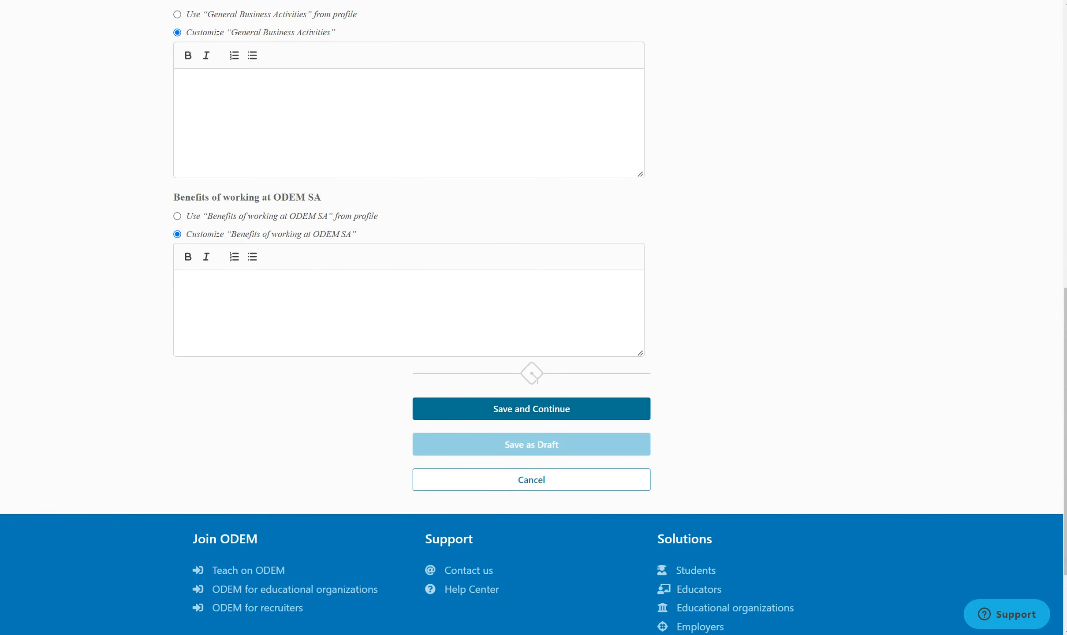
# Save the details and view ODEM SA's Full Time Business Analyst posting with 15/17/20 ODE rewards
pyautogui.click(531, 409)
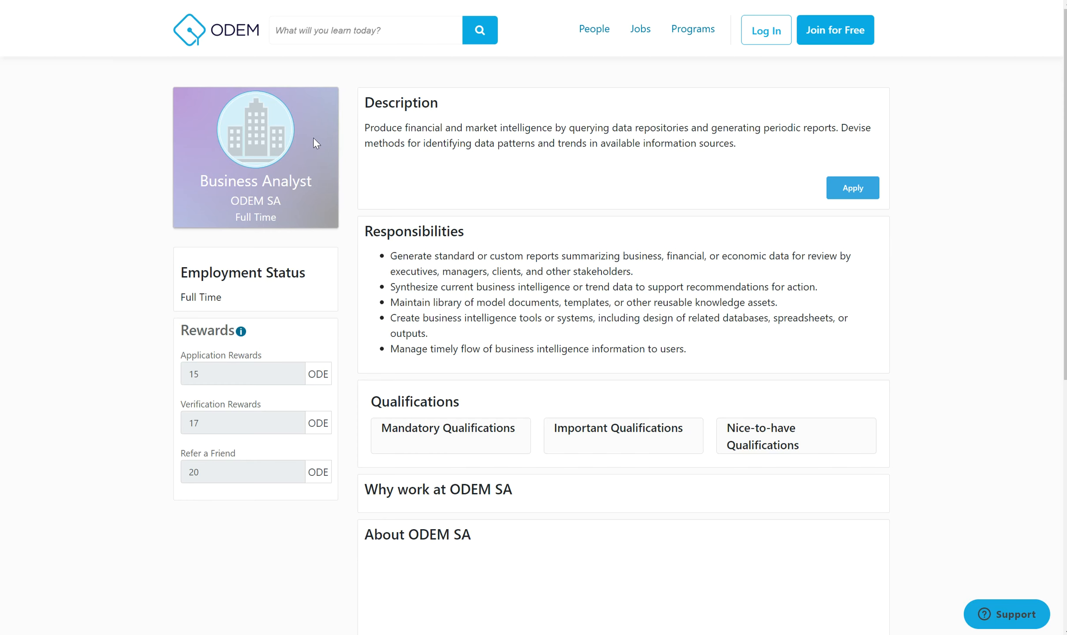
pyautogui.moveTo(172, 380)
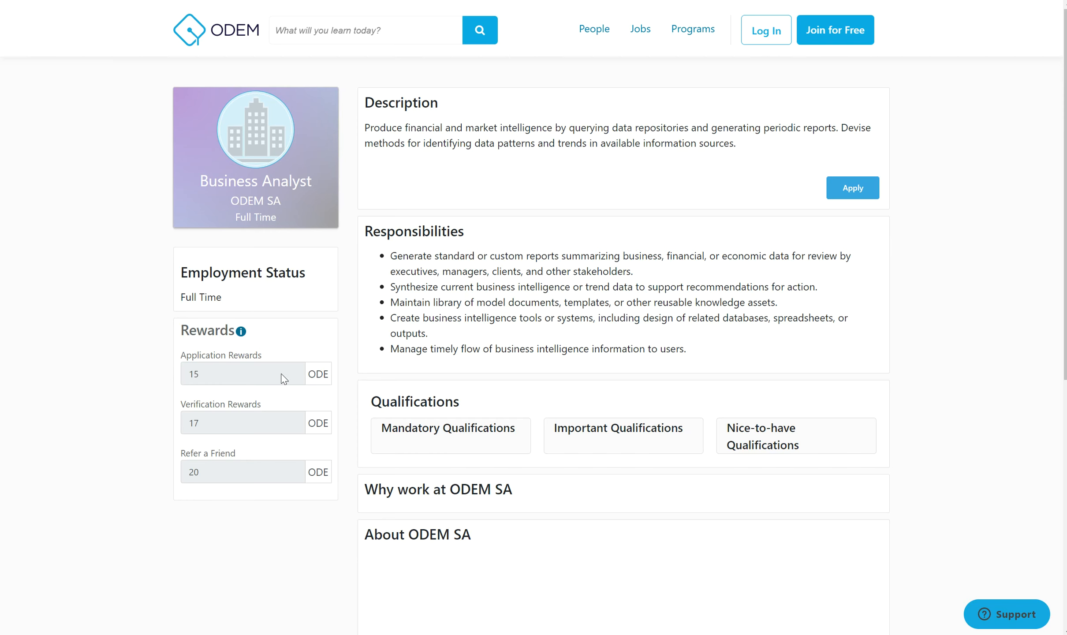
pyautogui.moveTo(248, 361)
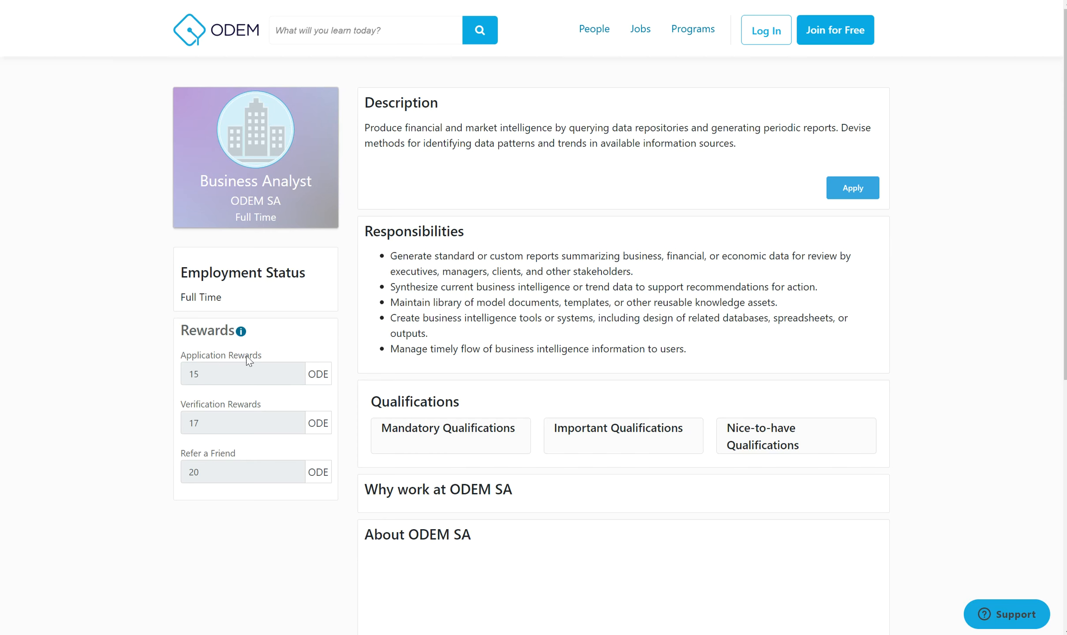
pyautogui.moveTo(312, 377)
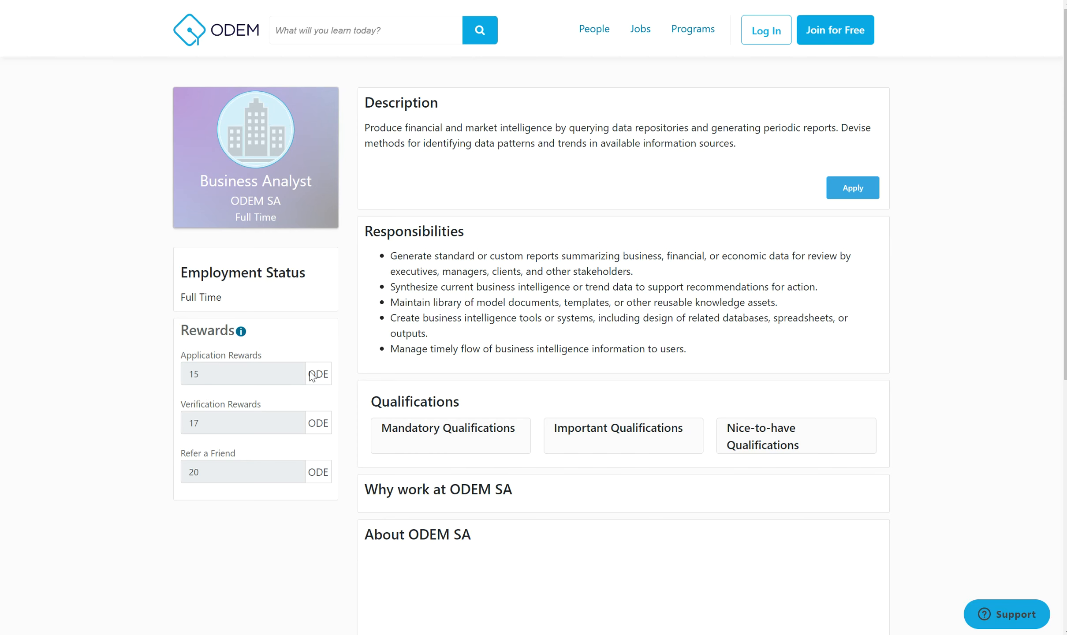
pyautogui.moveTo(178, 431)
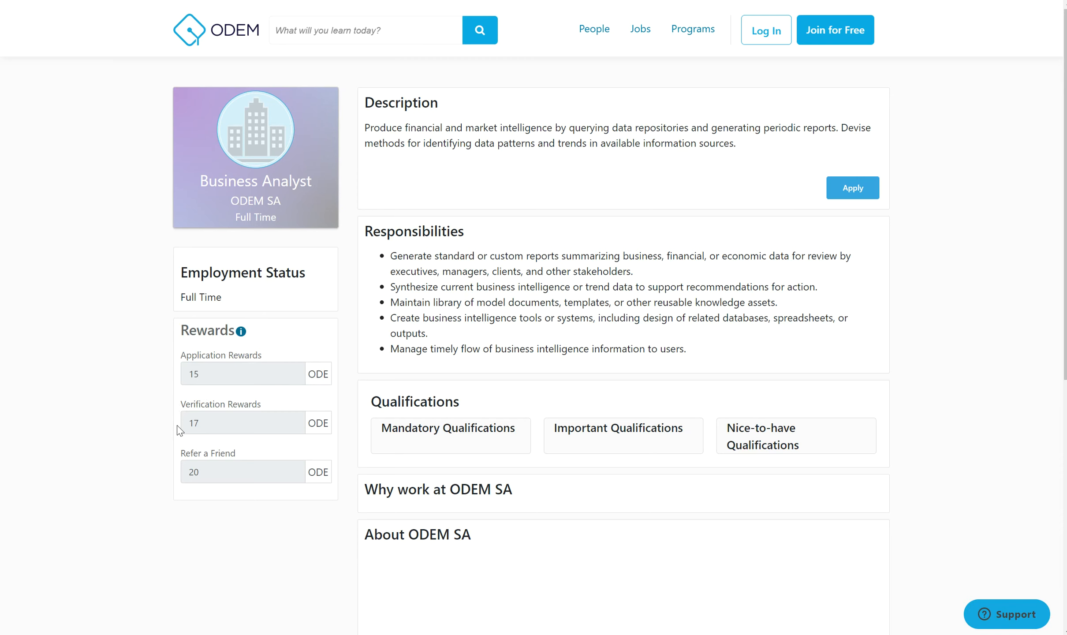
pyautogui.moveTo(343, 466)
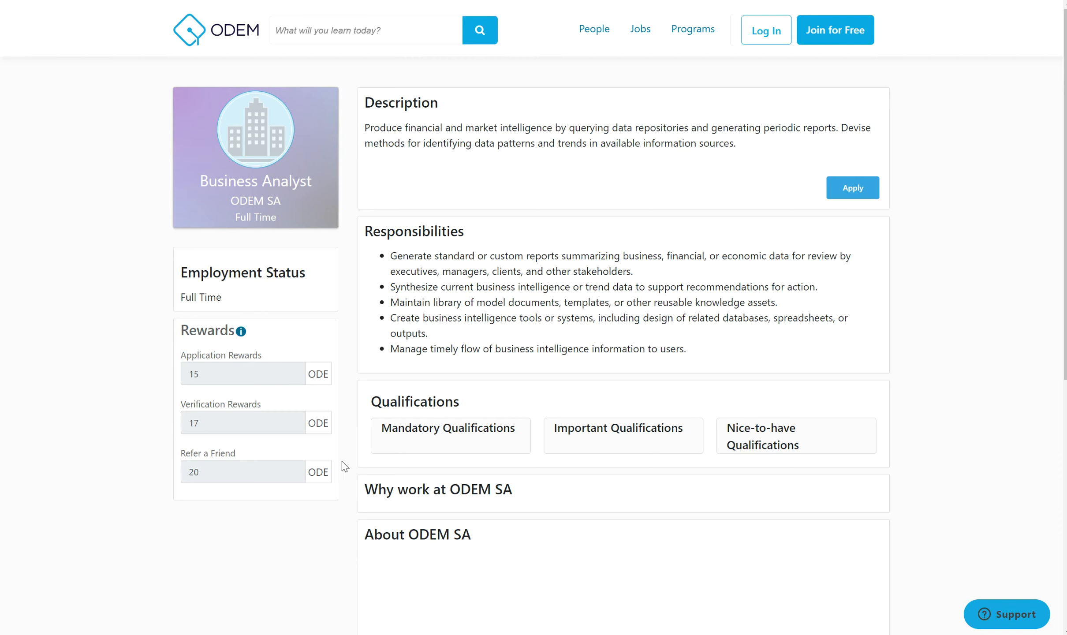